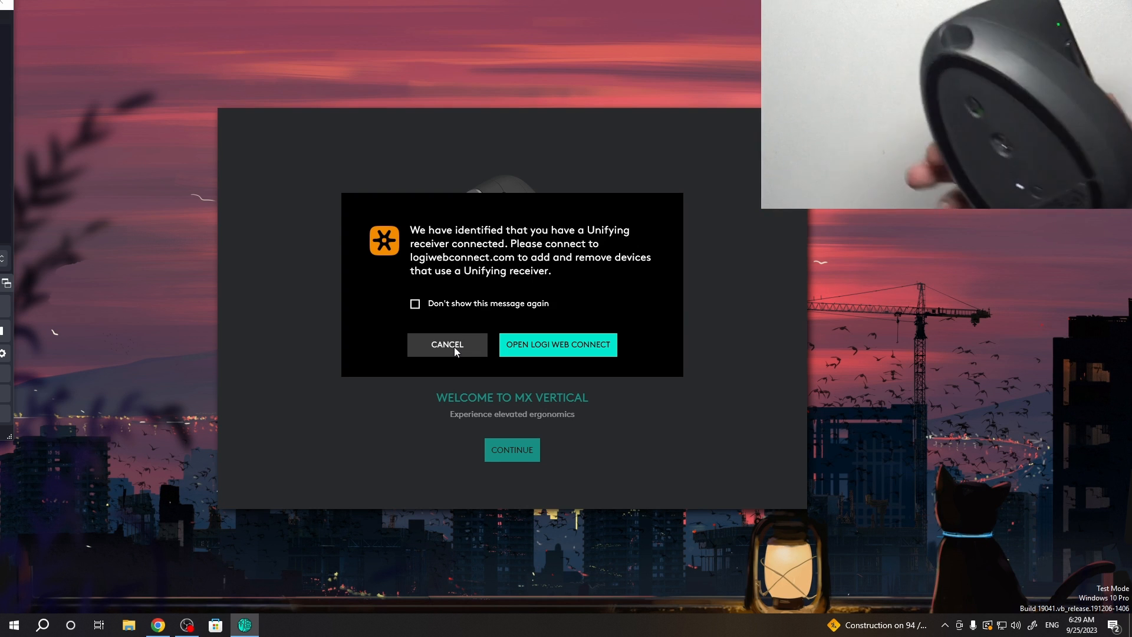
{"action": "mouse_move", "coordinate": [470, 349]}
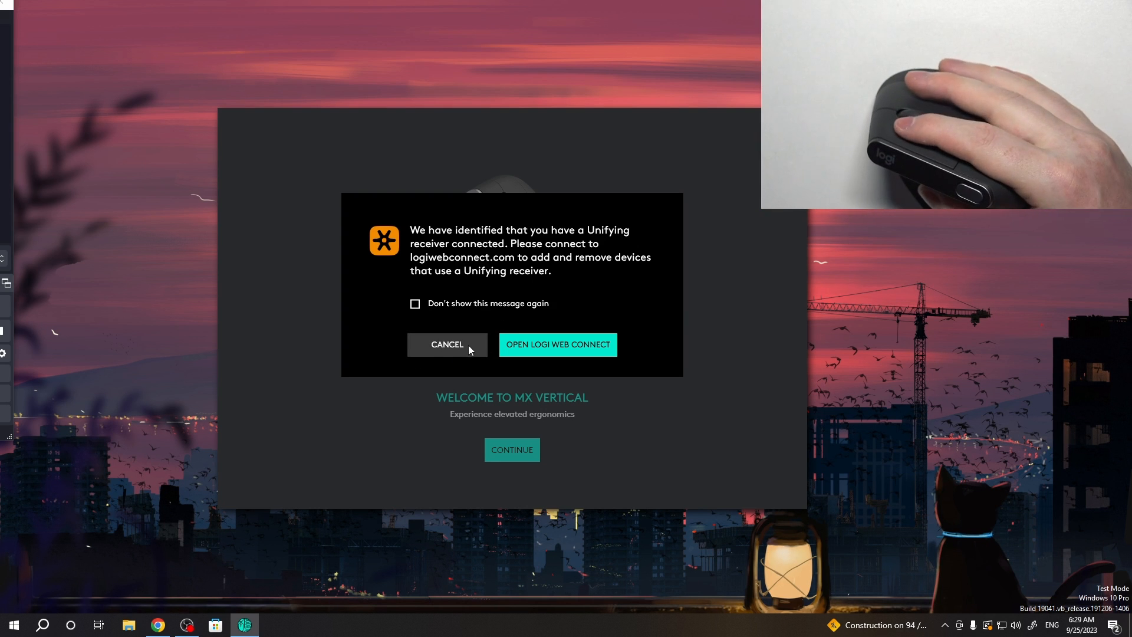
Cancel the Unifying receiver notice instead of visiting the connect site.
{"action": "left_click", "coordinate": [447, 344]}
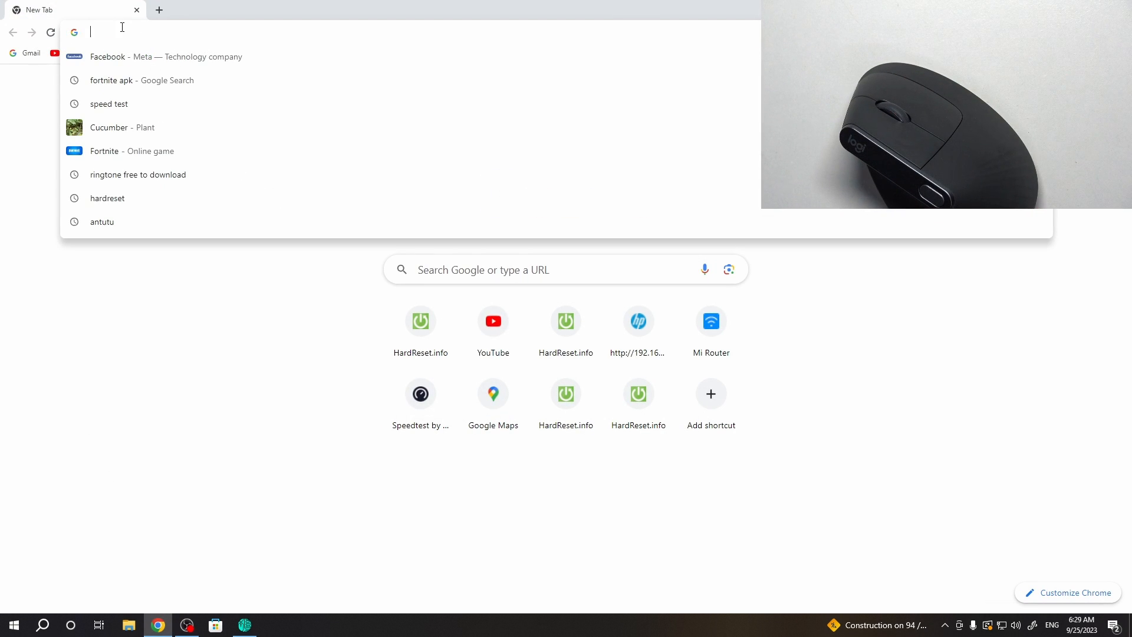
Search Google for 'logitech options software' and open the Logitech Options download result.
{"action": "type", "text": "logite"}
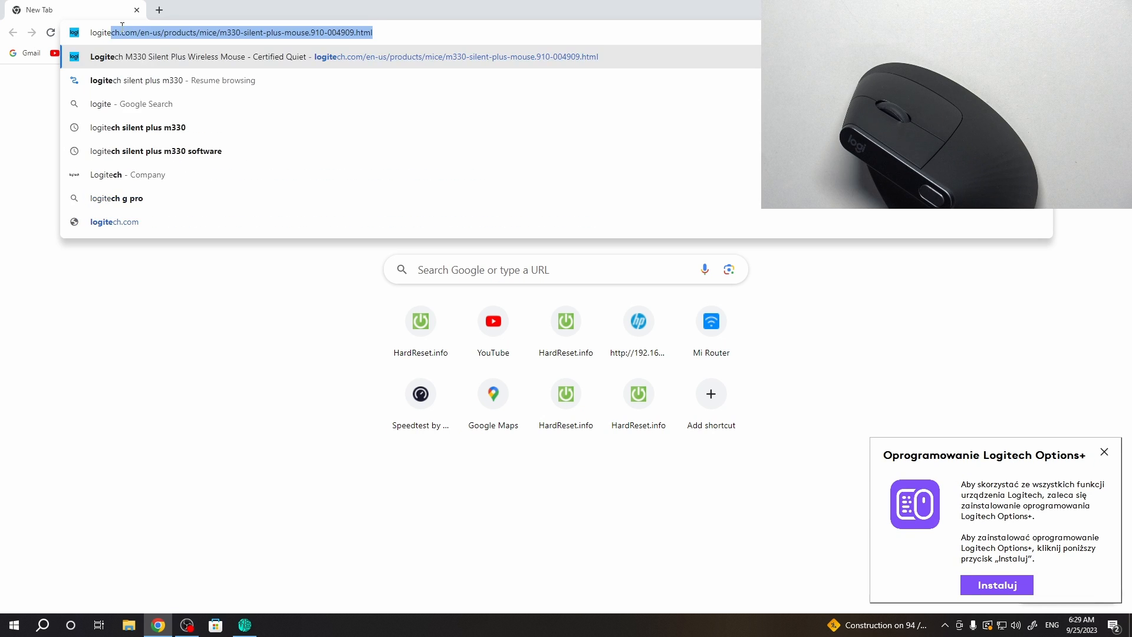
{"action": "type", "text": "logitech options s"}
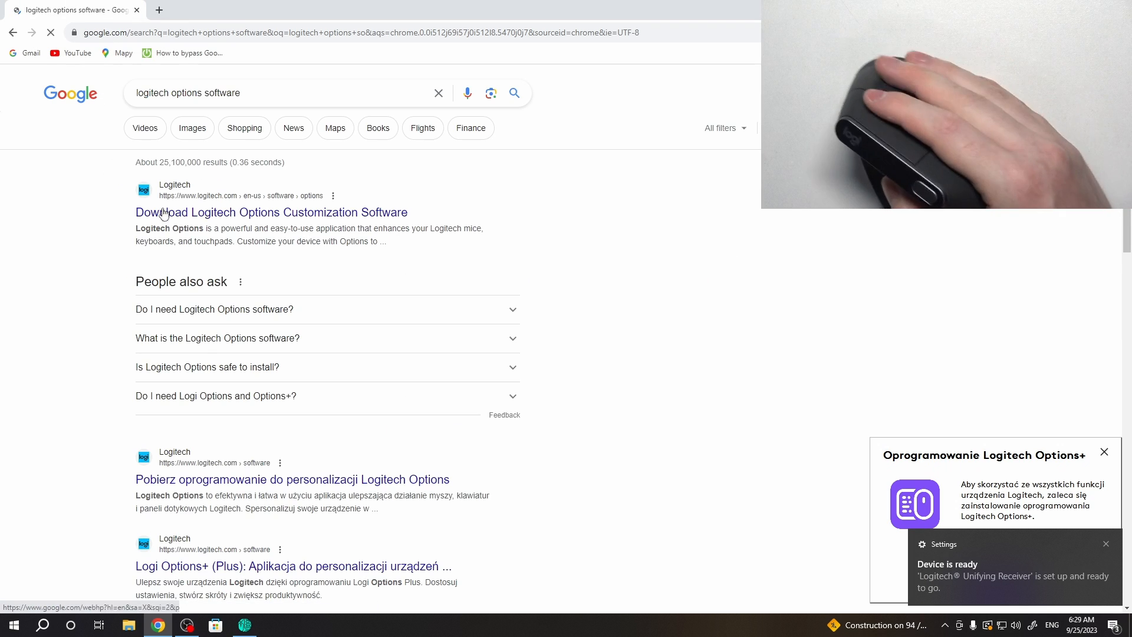
{"action": "left_click", "coordinate": [271, 212]}
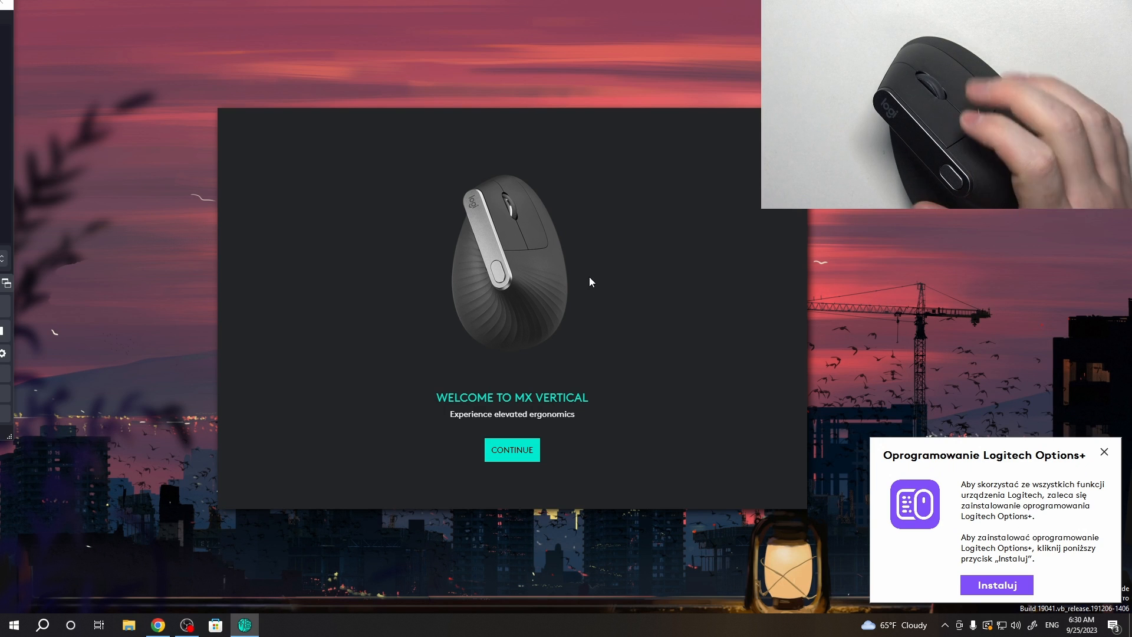
{"action": "mouse_move", "coordinate": [557, 389]}
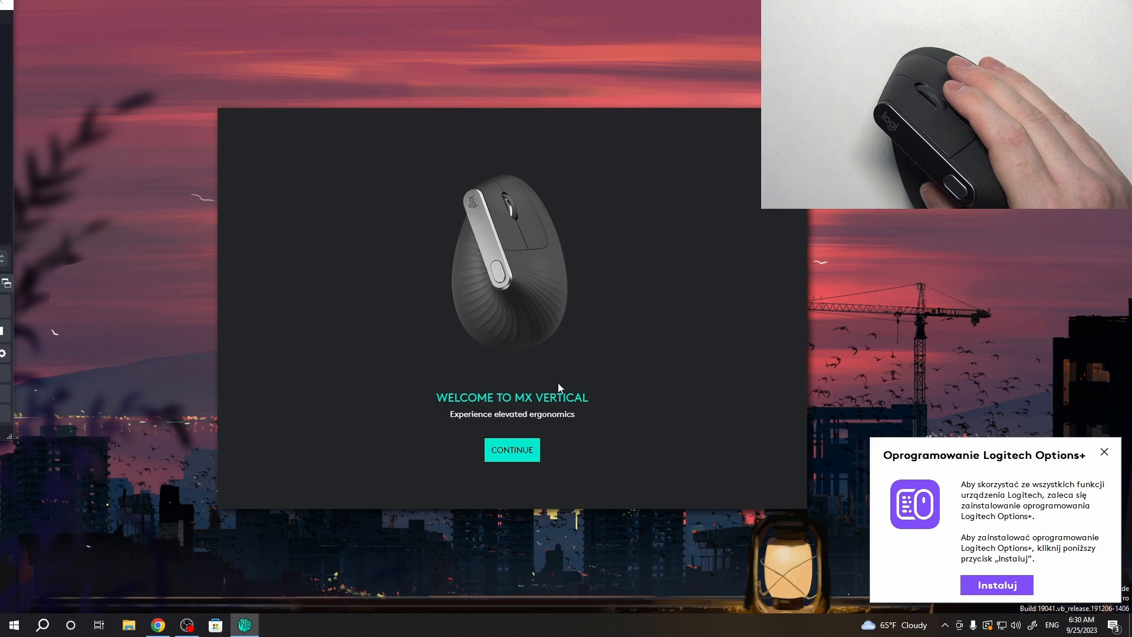